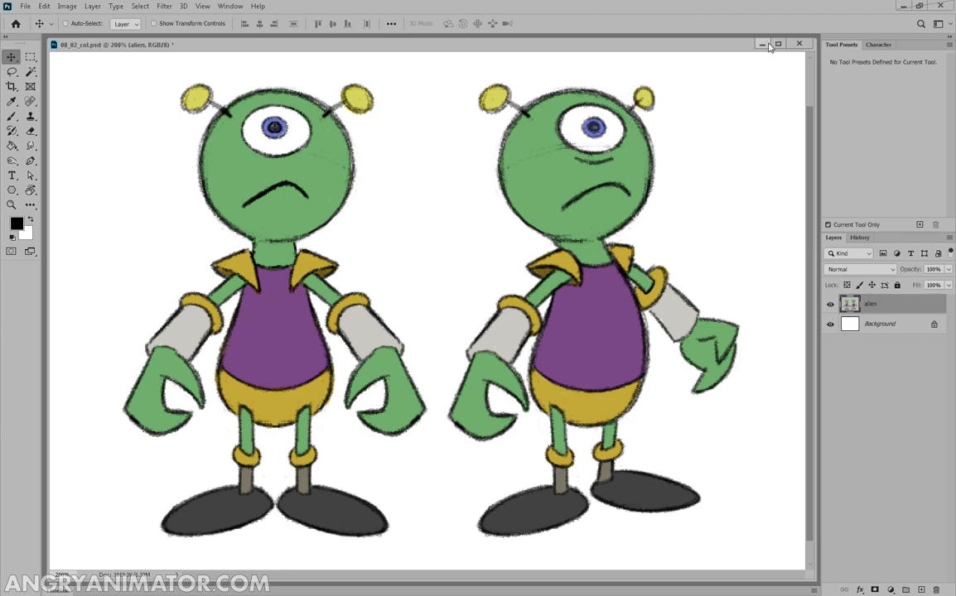
# Create a new 4K document, 3840×2160 px at 300 ppi with a white background.
pyautogui.click(25, 7)
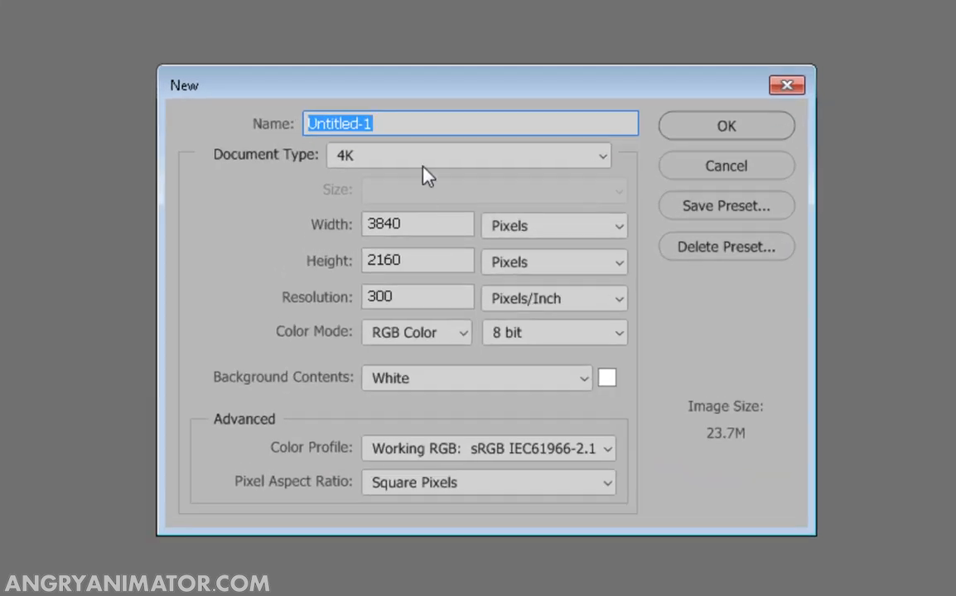
pyautogui.moveTo(507, 219)
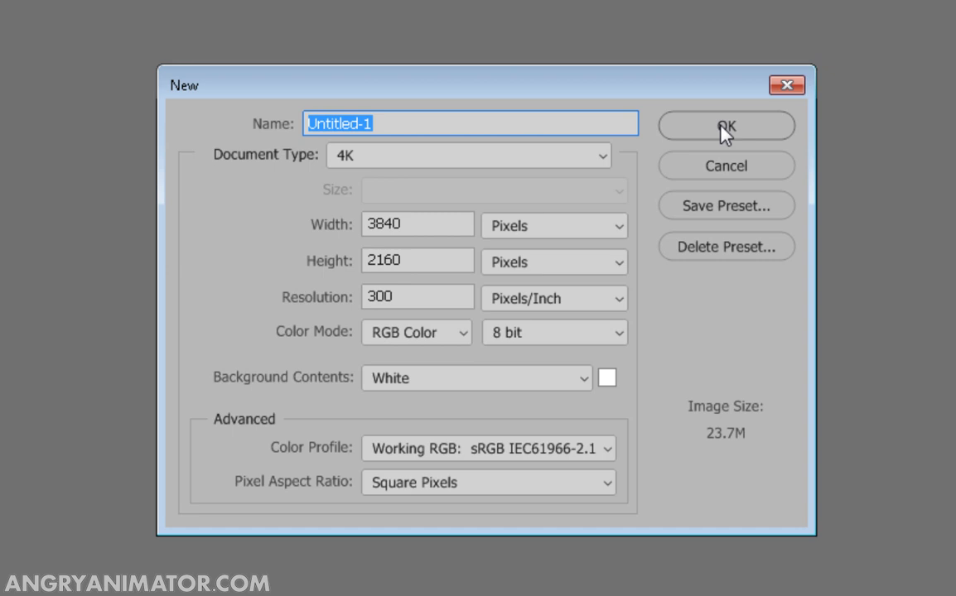
pyautogui.moveTo(725, 124)
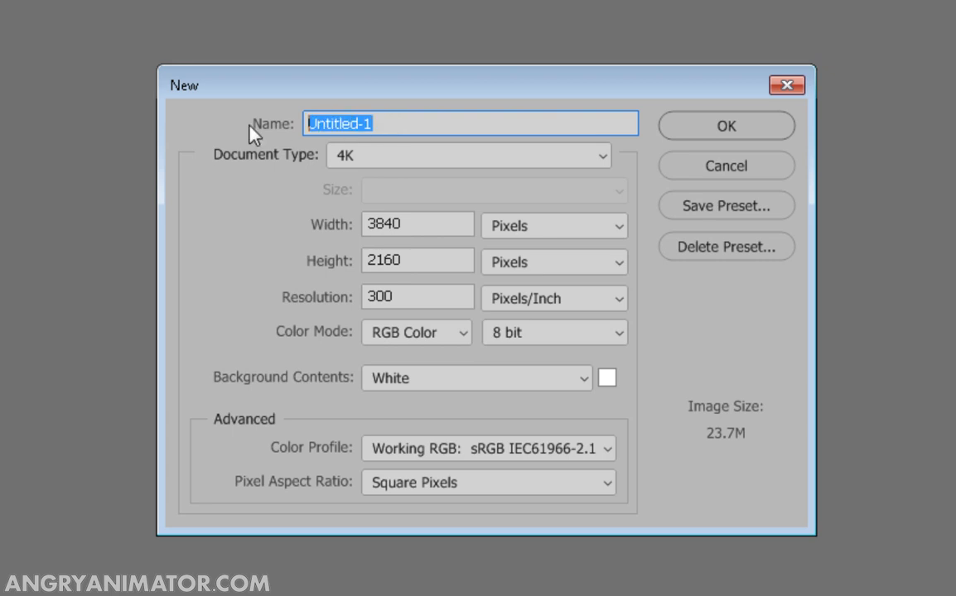
pyautogui.click(726, 126)
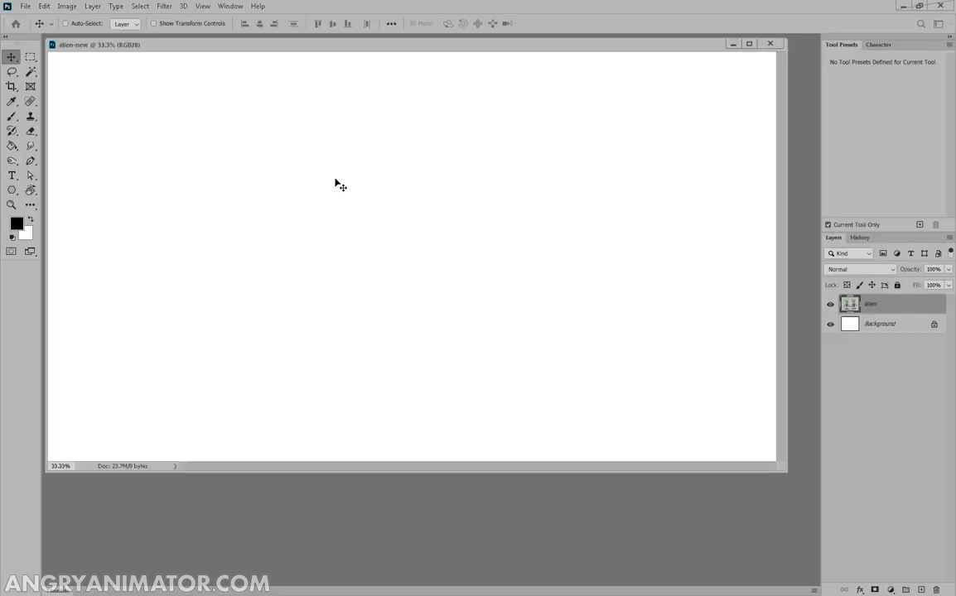
# Activate the Brush tool with a shaggy sketch-style preset from the brush picker.
pyautogui.click(11, 116)
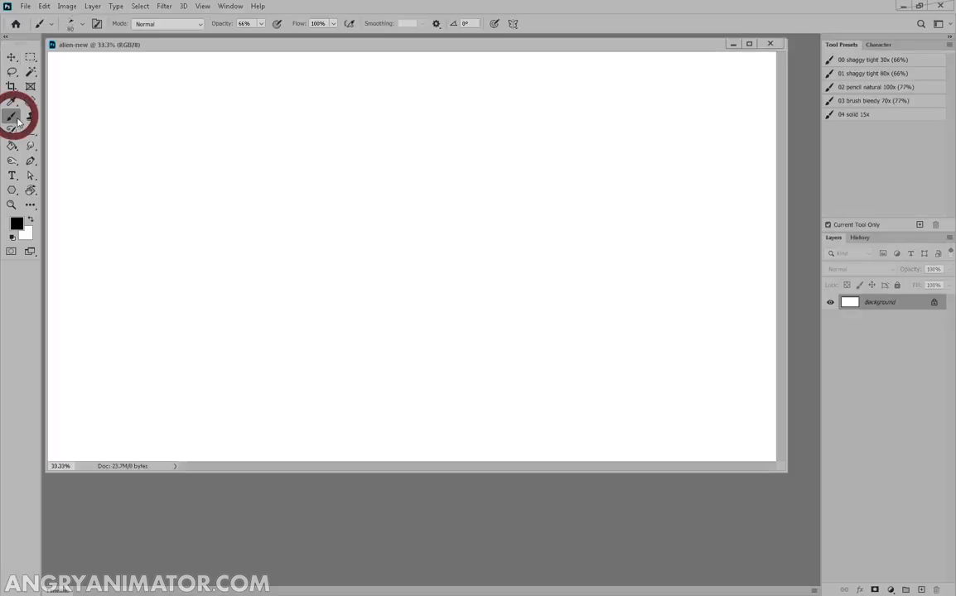
pyautogui.click(873, 101)
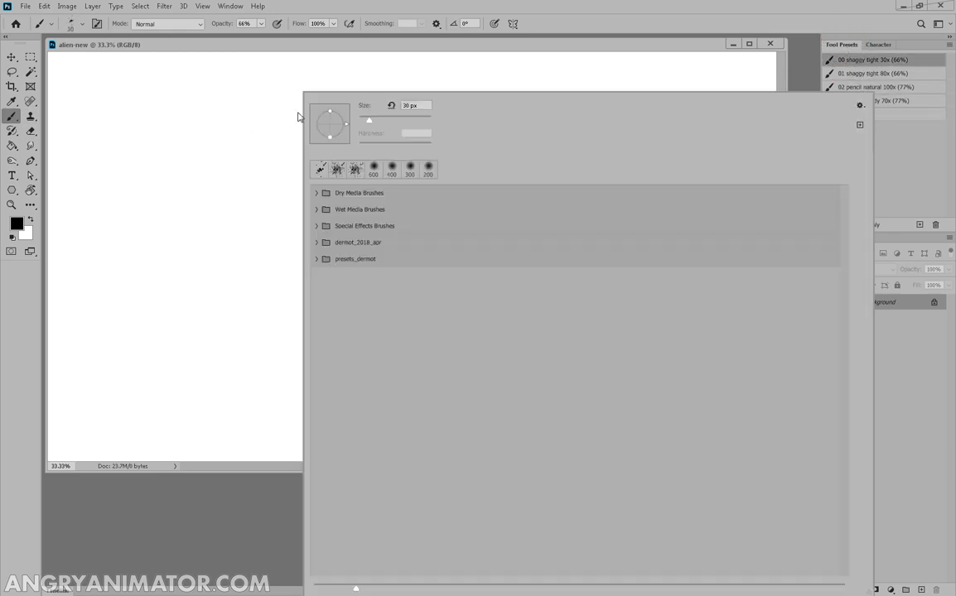
pyautogui.click(11, 146)
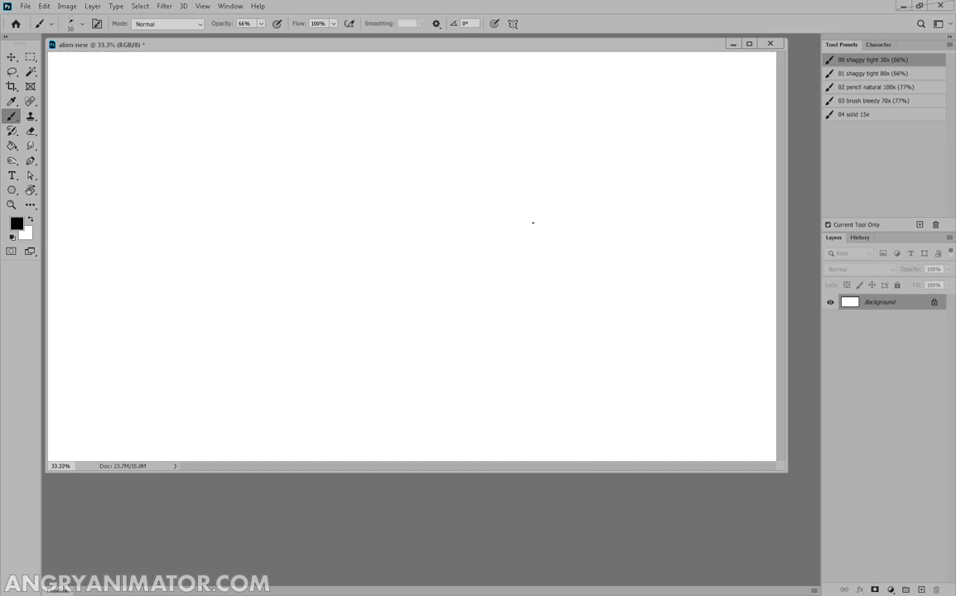
# Sketch the one-eyed alien's hands-on-hips pose on grouped layers.
pyautogui.click(850, 302)
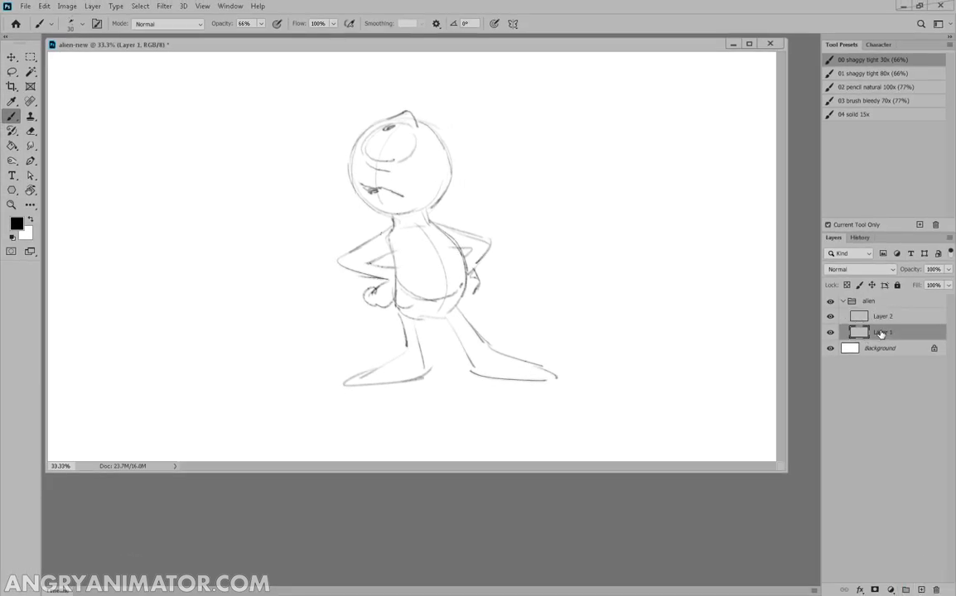
# Name the sketch layer 'gesture', label and tint it blue, and rename the top inking layer.
pyautogui.doubleClick(881, 332)
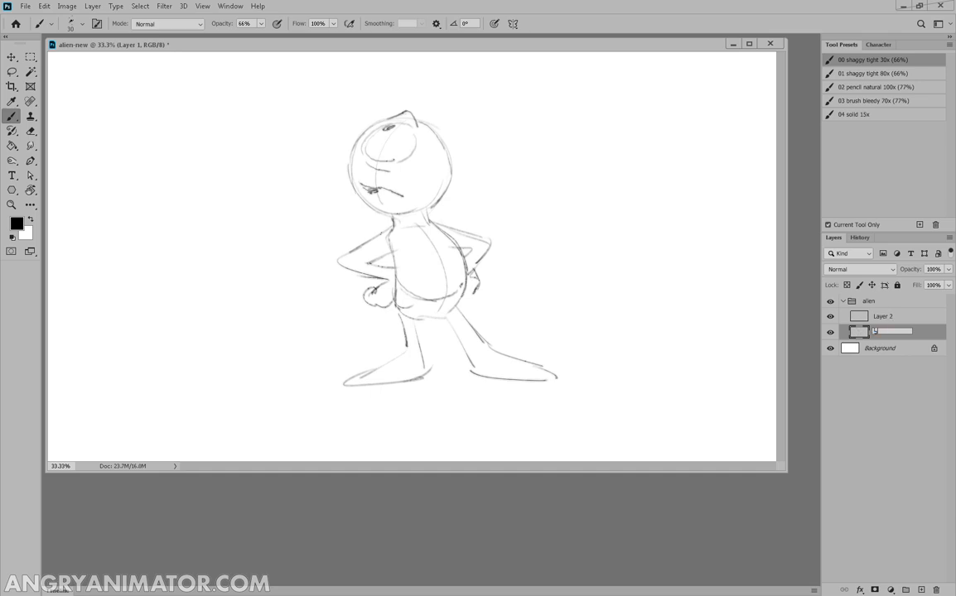
pyautogui.rightClick(881, 331)
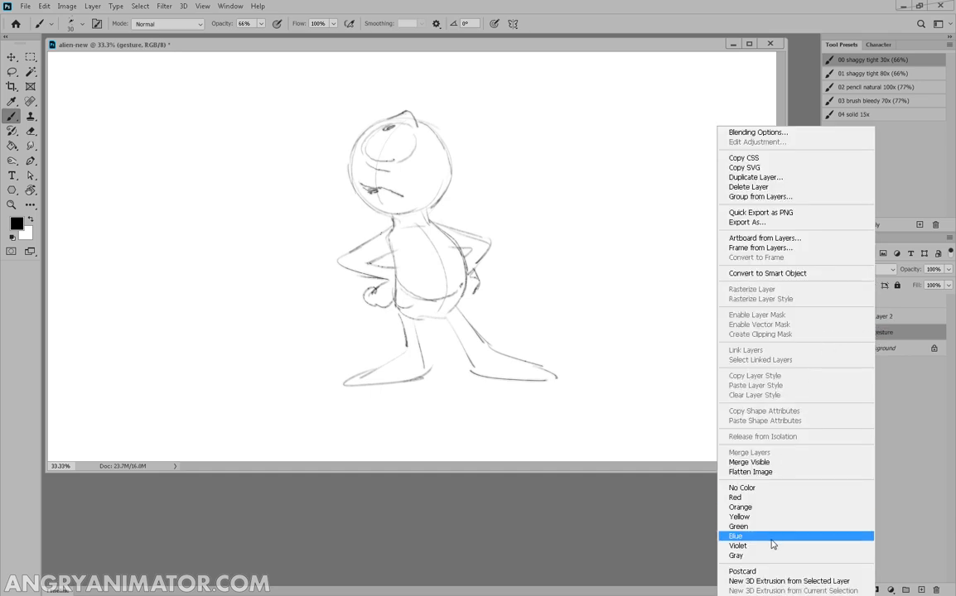
pyautogui.click(736, 537)
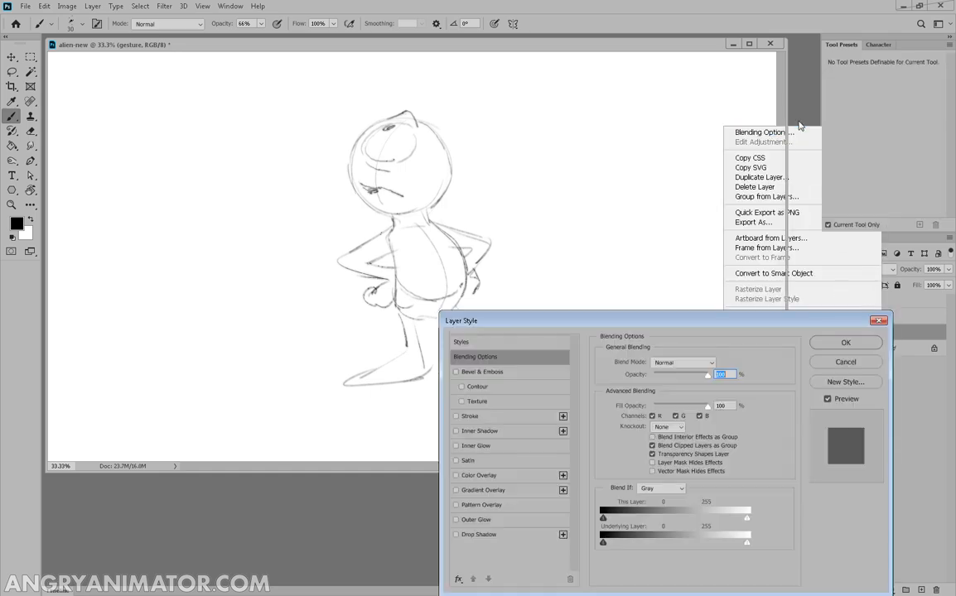
pyautogui.click(479, 473)
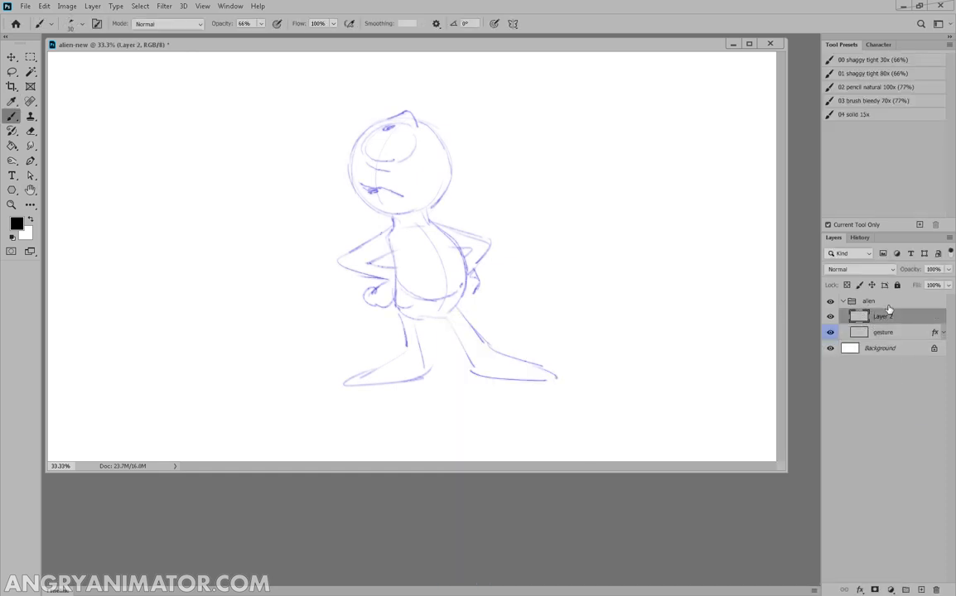
pyautogui.doubleClick(881, 315)
pyautogui.write('tiedown')
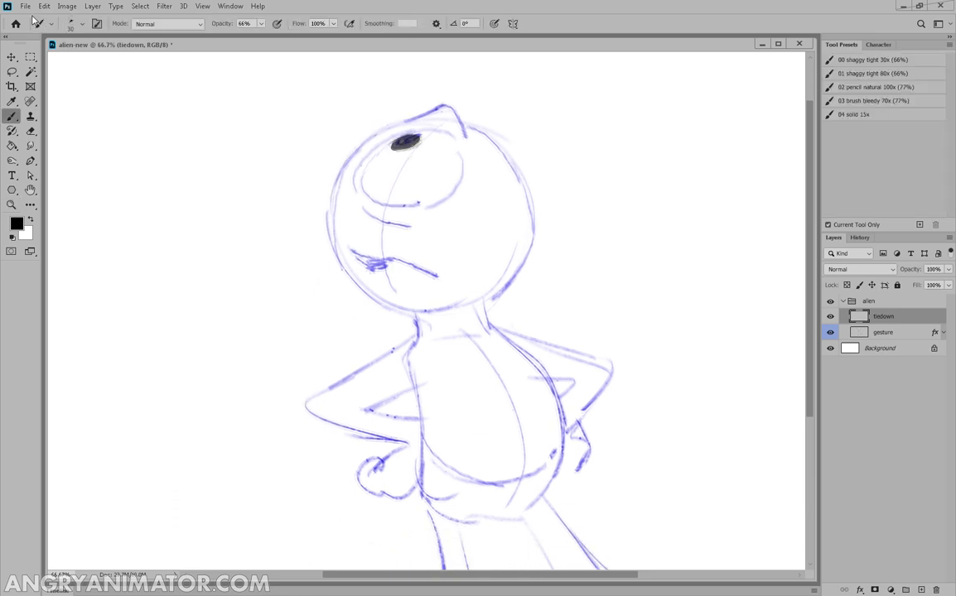
# Ink the curve and outline around the alien's eye in black.
pyautogui.click(66, 6)
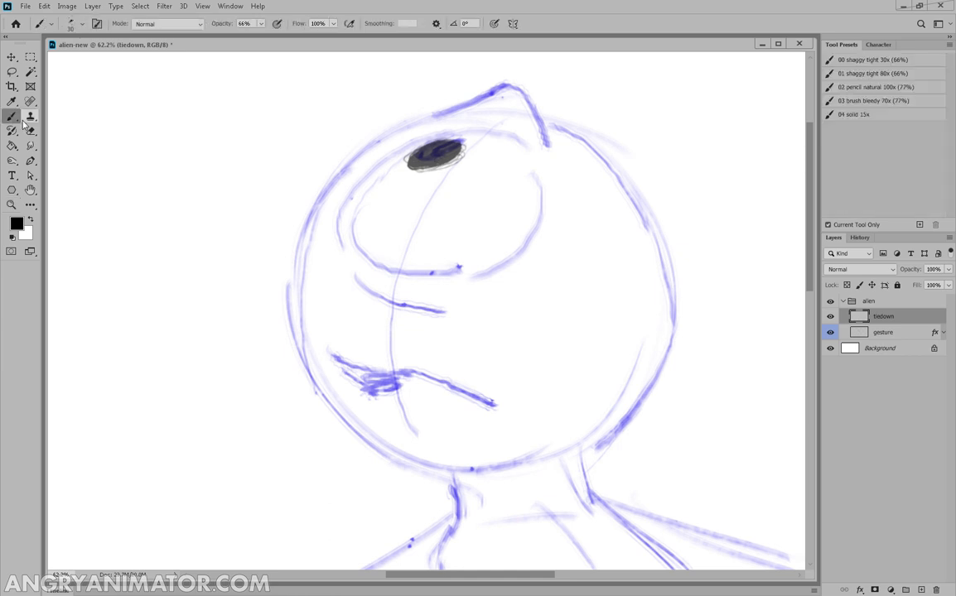
pyautogui.moveTo(467, 134); pyautogui.dragTo(348, 241)
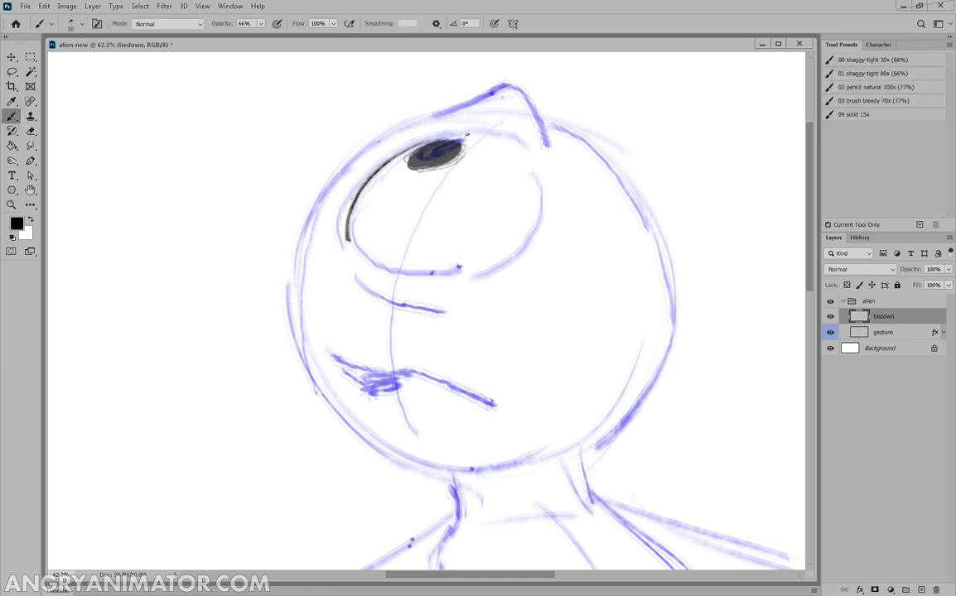
pyautogui.moveTo(467, 136); pyautogui.dragTo(351, 240)
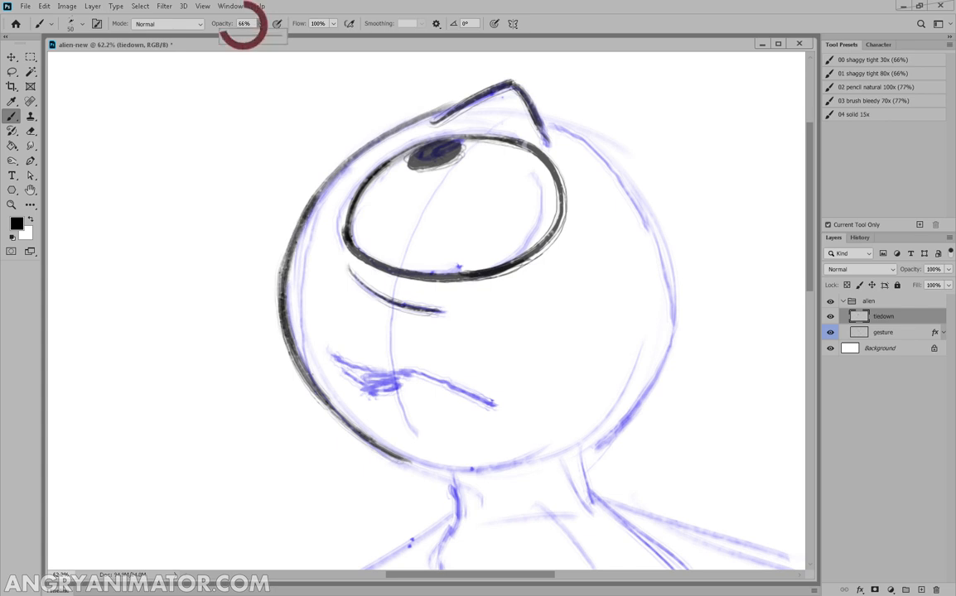
# Lower the brush opacity and ink the top and side of the head outline.
pyautogui.moveTo(245, 37); pyautogui.dragTo(272, 37)
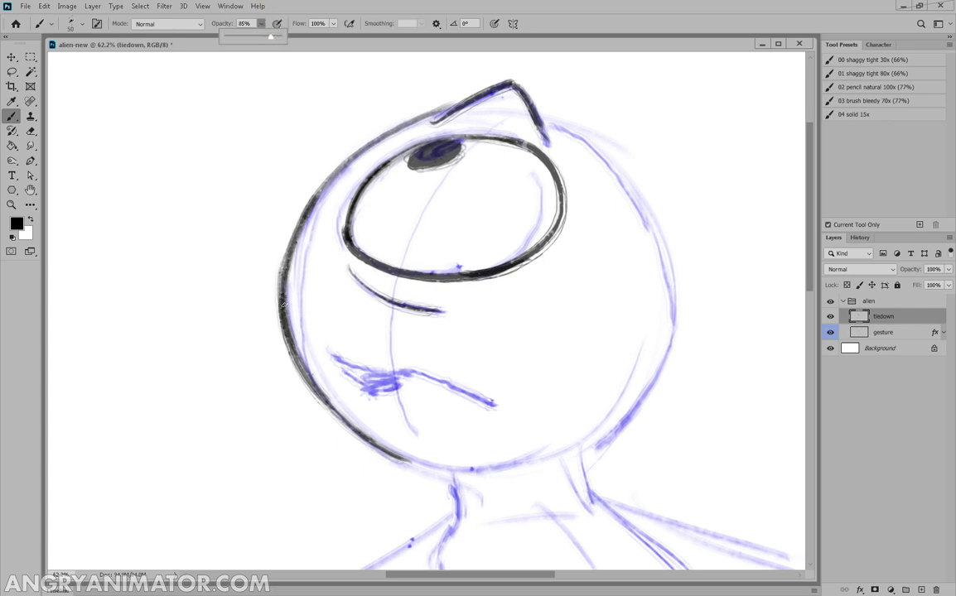
pyautogui.moveTo(282, 302); pyautogui.dragTo(461, 103)
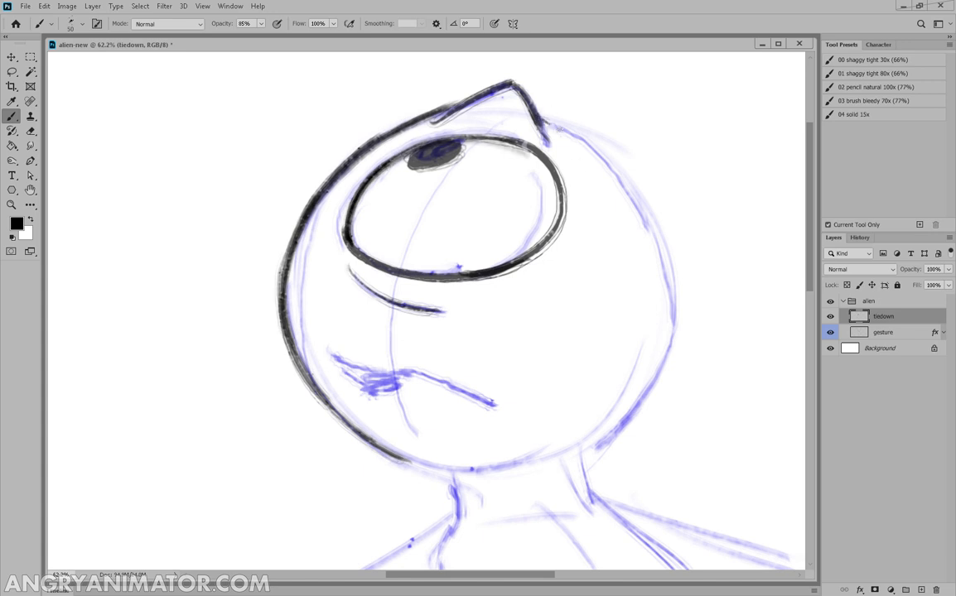
pyautogui.moveTo(550, 122); pyautogui.dragTo(679, 307)
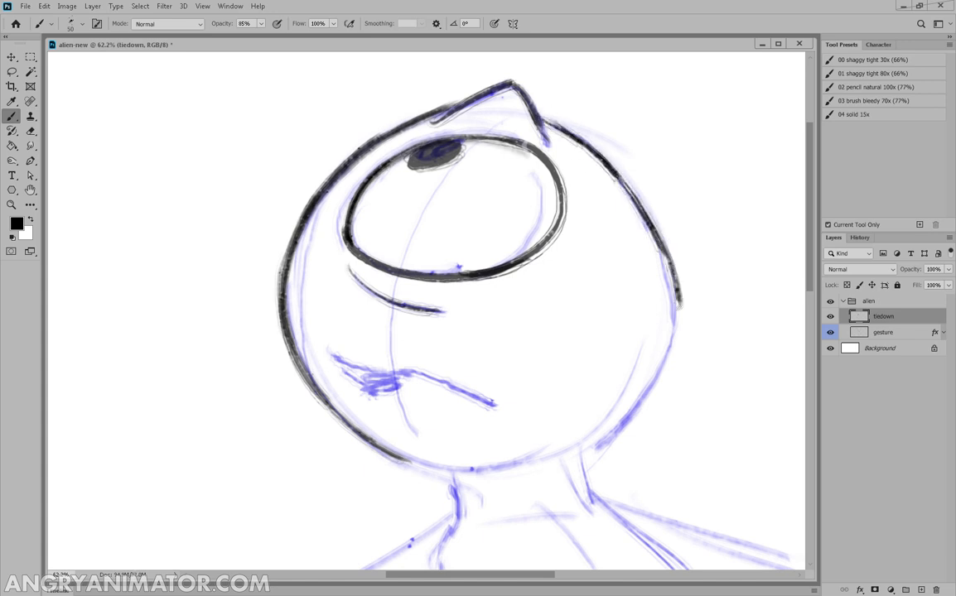
# Ink the lower head, chin and jaw, then the elbow and fist on the hip.
pyautogui.scroll(-3)
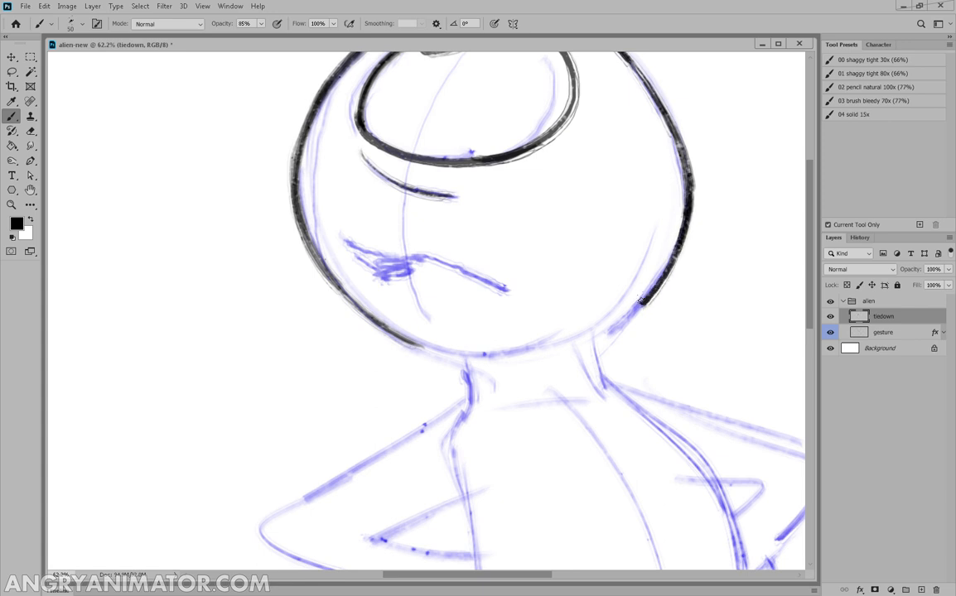
pyautogui.moveTo(512, 364); pyautogui.dragTo(673, 273)
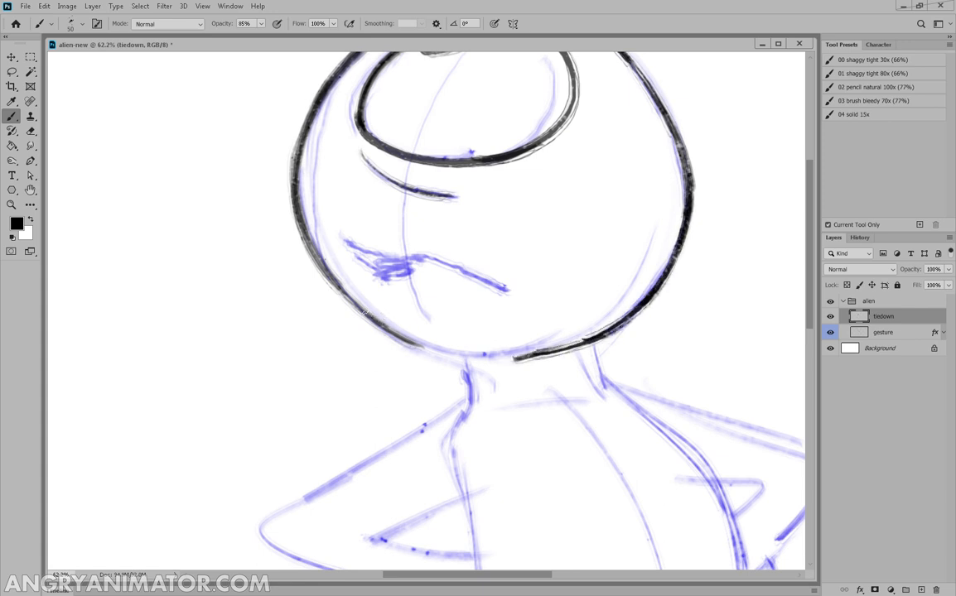
pyautogui.moveTo(358, 316); pyautogui.dragTo(474, 404)
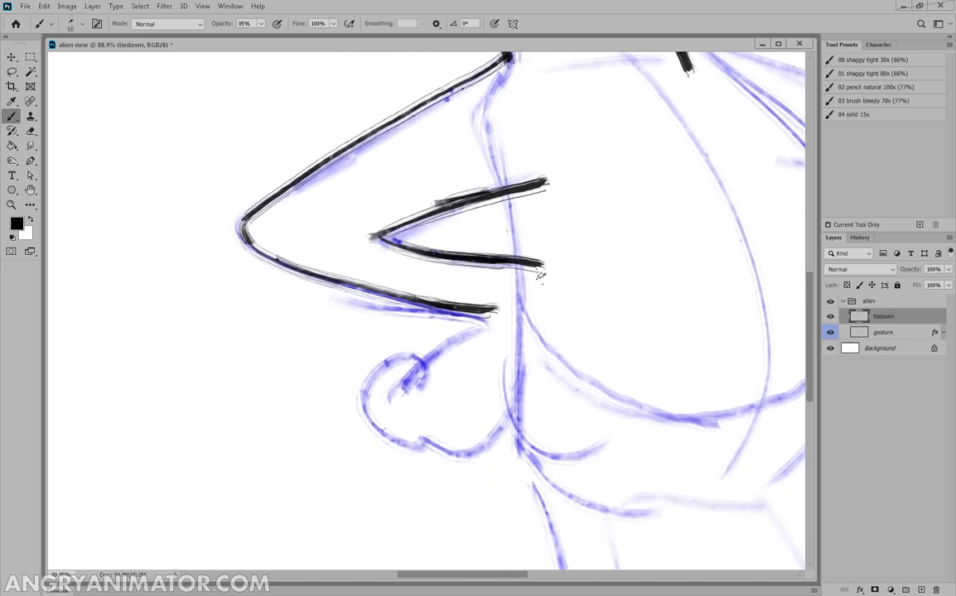
pyautogui.moveTo(539, 265); pyautogui.dragTo(456, 450)
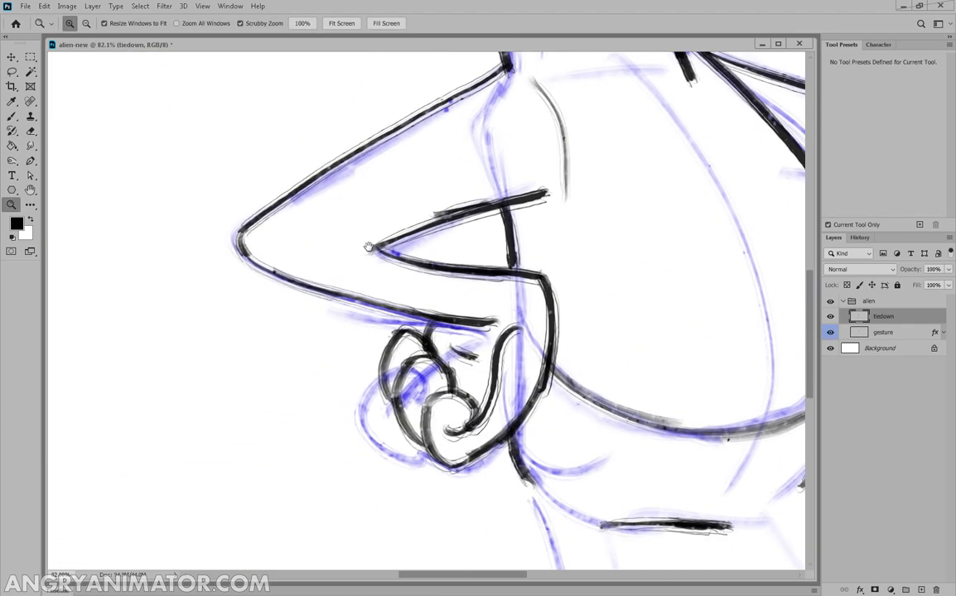
# Ink the legs and feet outline and hide the blue gesture layer.
pyautogui.click(12, 116)
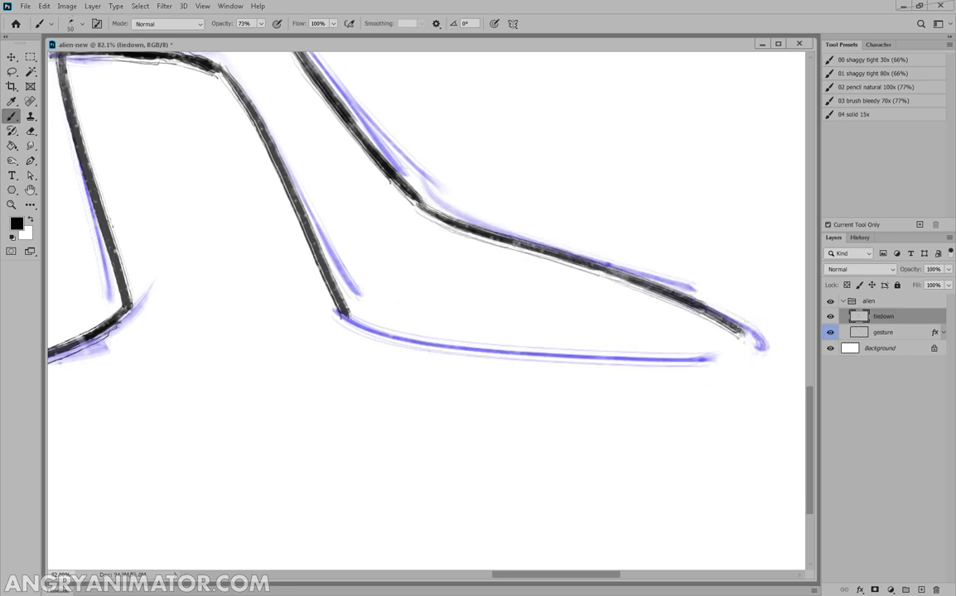
pyautogui.moveTo(340, 318); pyautogui.dragTo(745, 339)
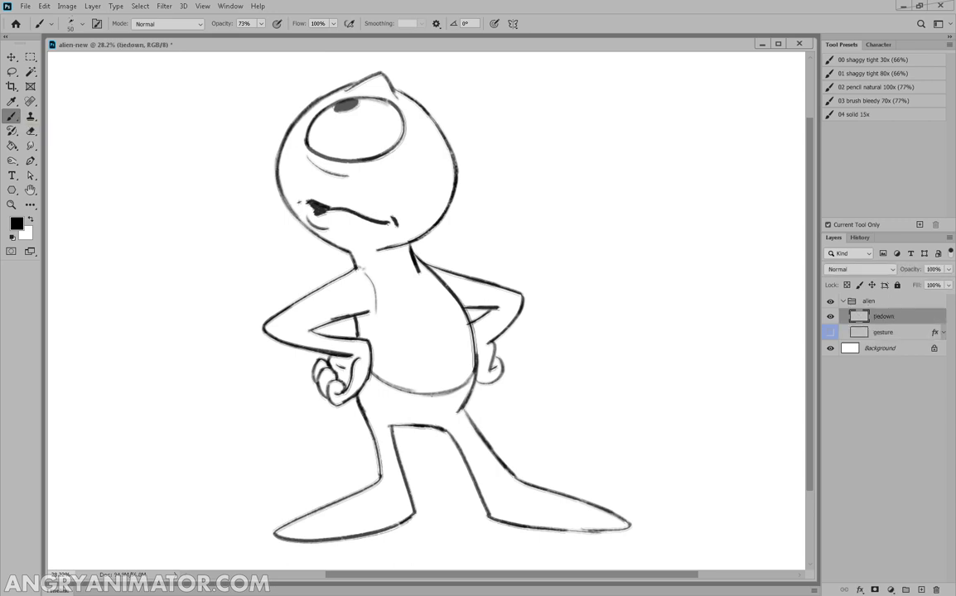
pyautogui.moveTo(355, 270); pyautogui.dragTo(419, 278)
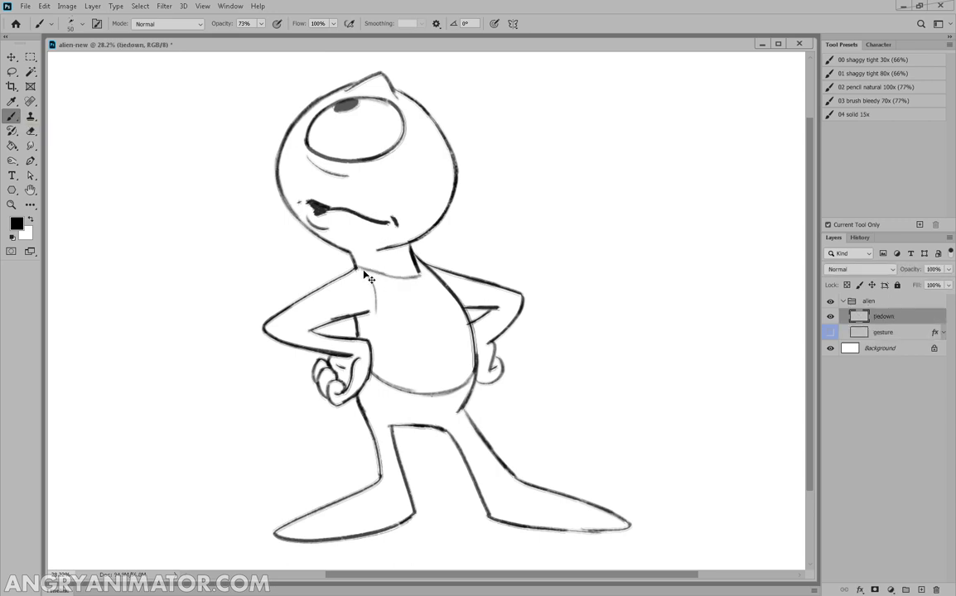
pyautogui.moveTo(364, 279); pyautogui.dragTo(406, 268)
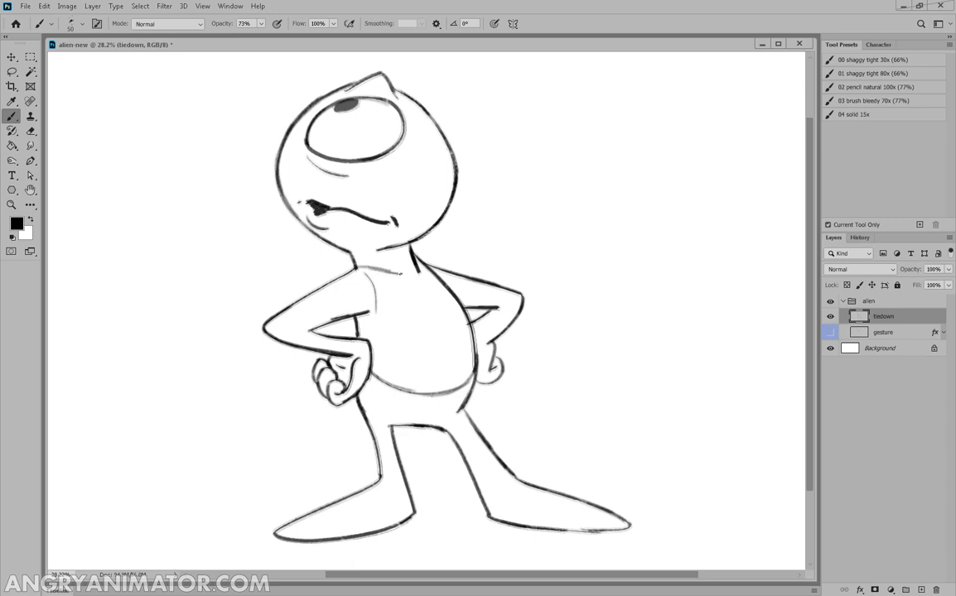